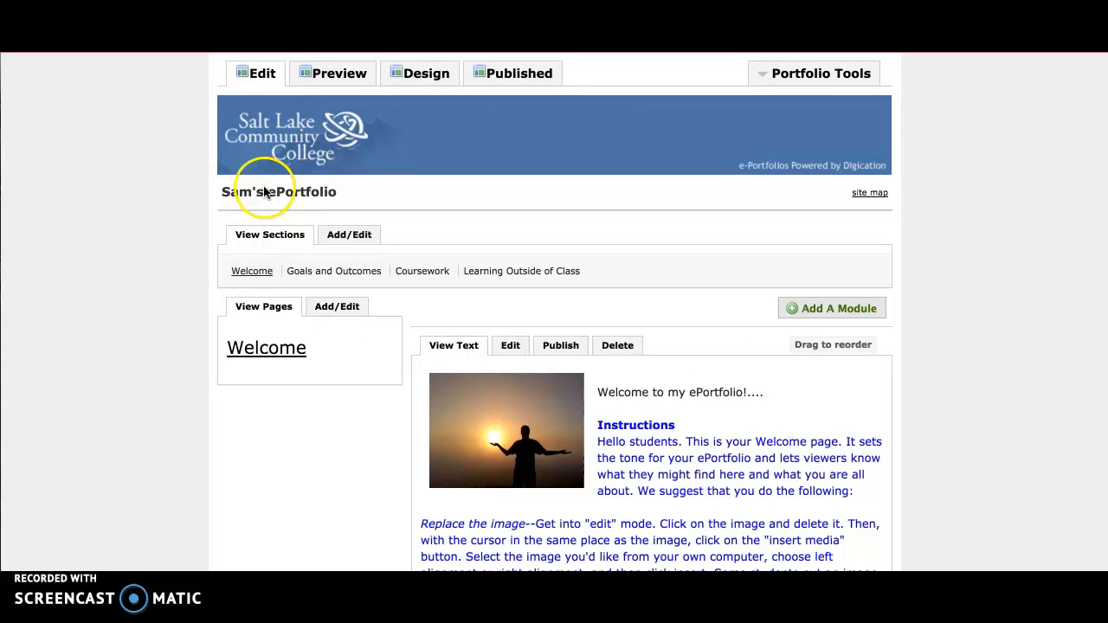
mouse_move(820, 73)
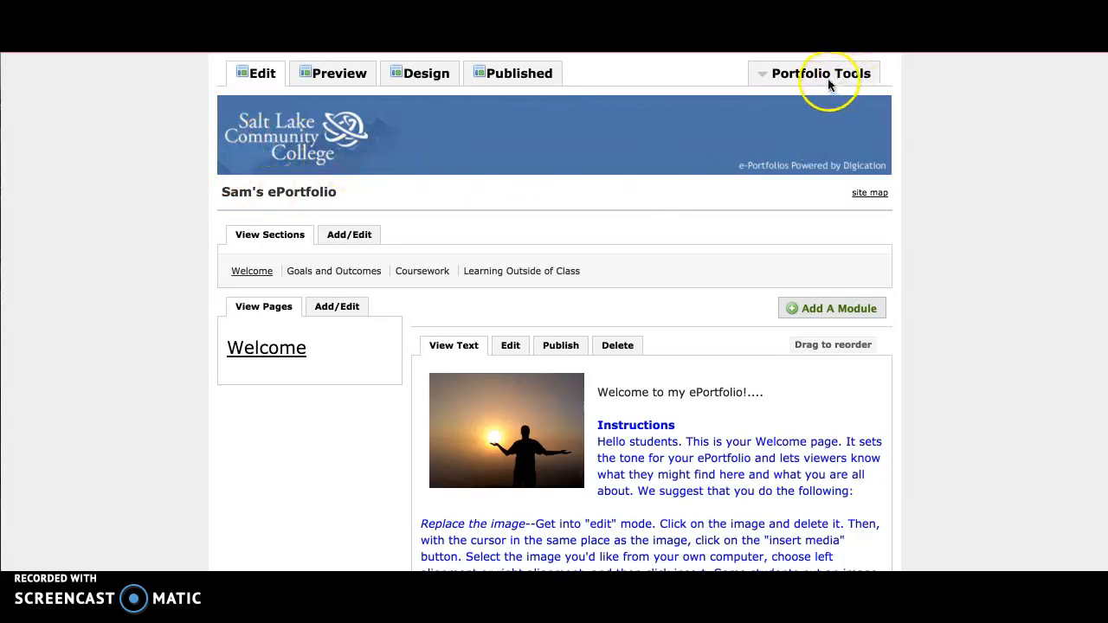
mouse_move(827, 80)
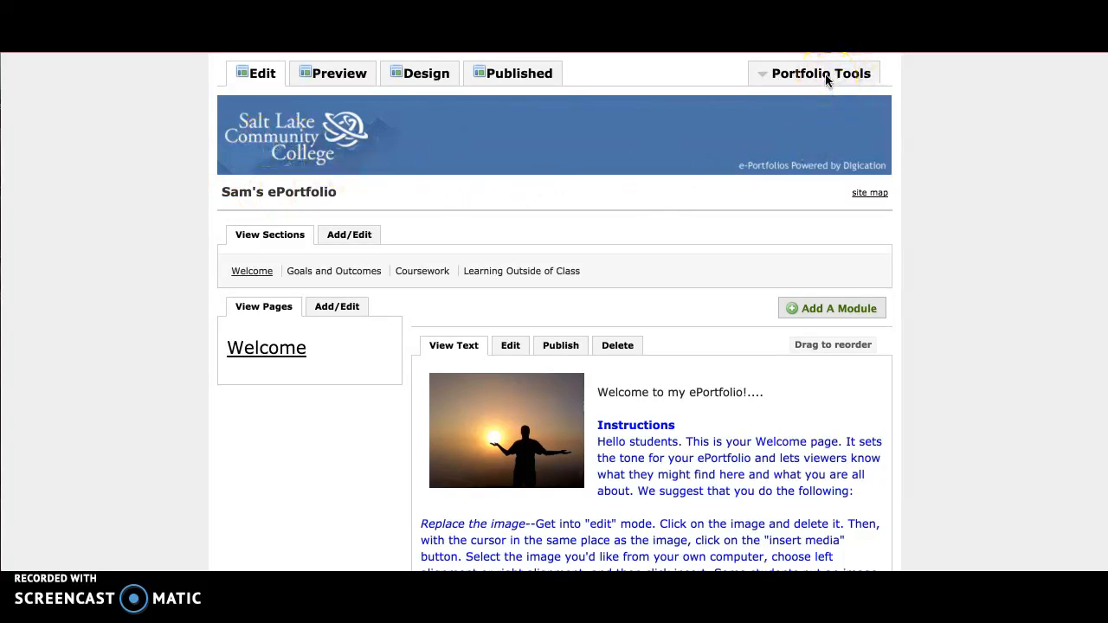
Open the Portfolio Tools menu on Sam's ePortfolio
click(820, 72)
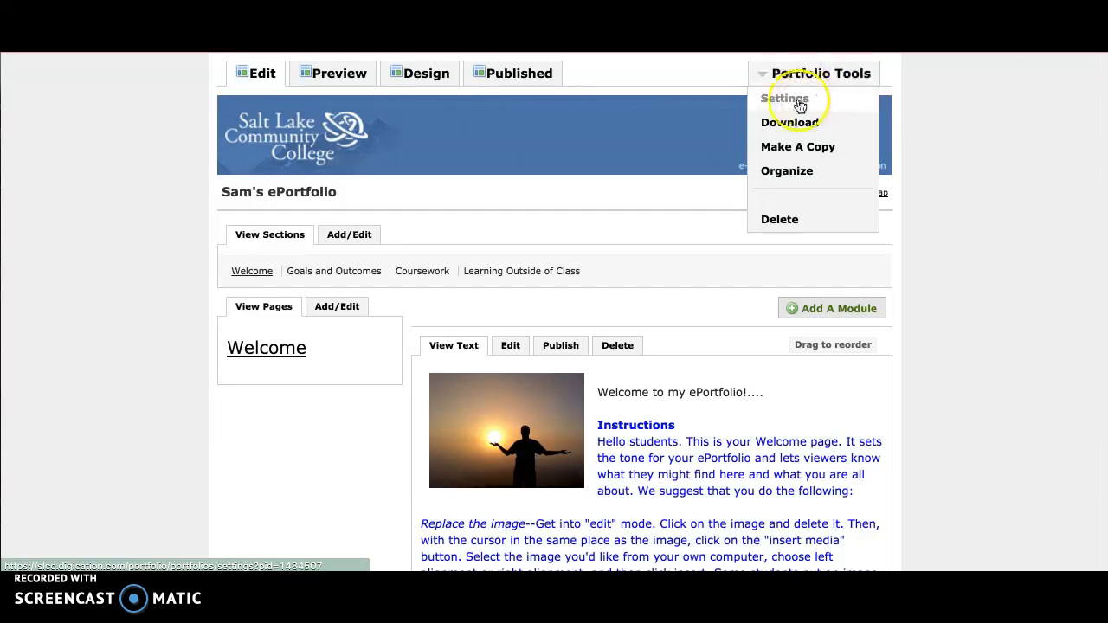
Open Settings, try 'Public with password', then reselect 'Private to me'
click(788, 98)
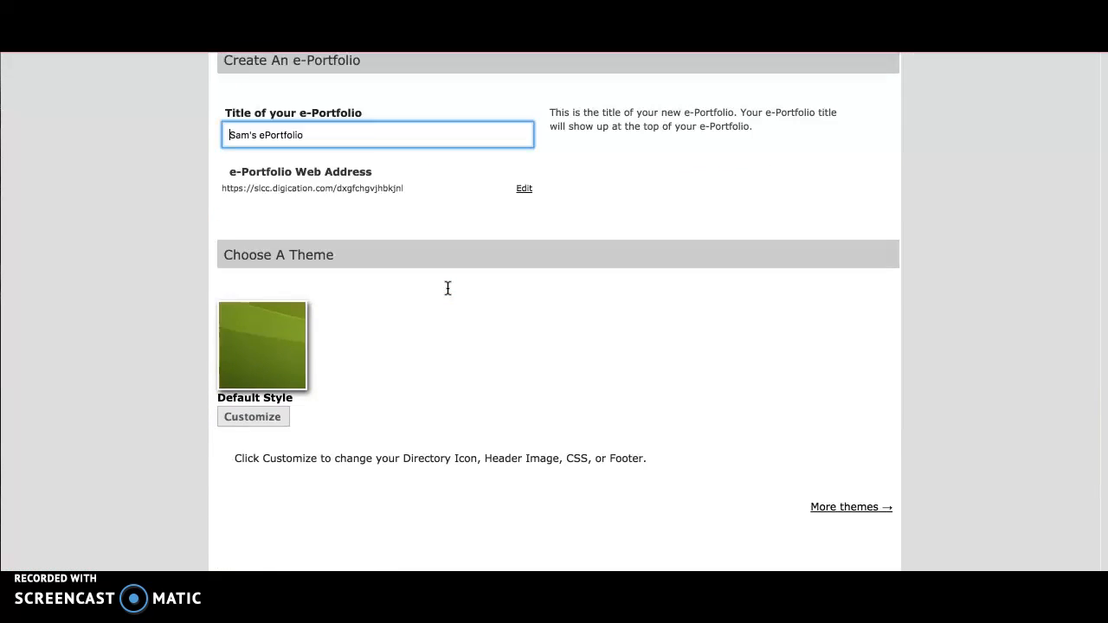
scroll(down, 3)
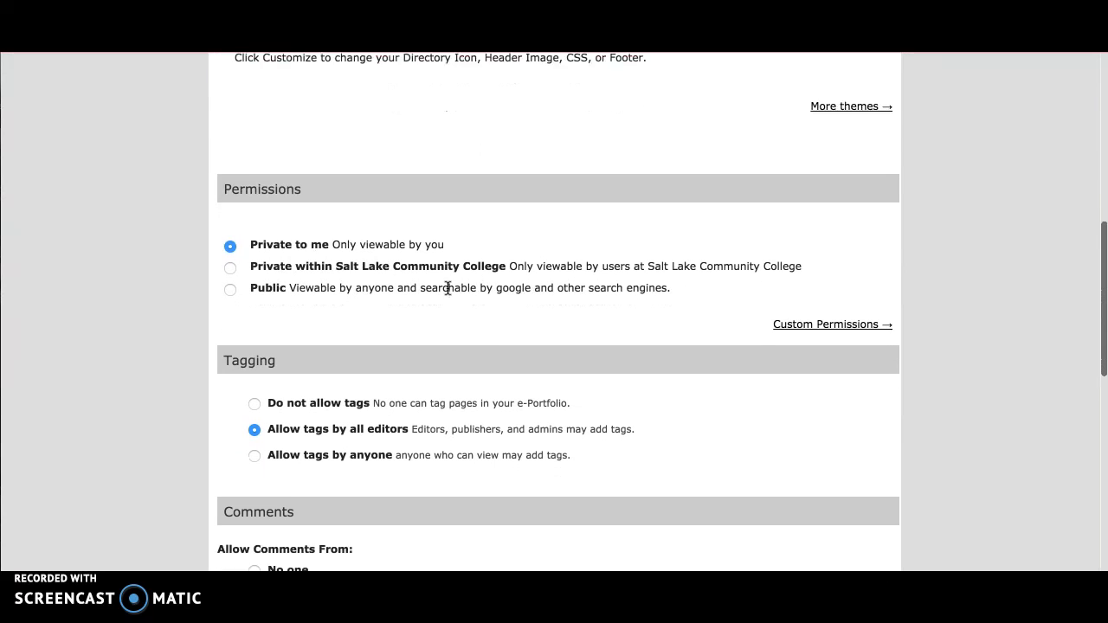
scroll(down, 3)
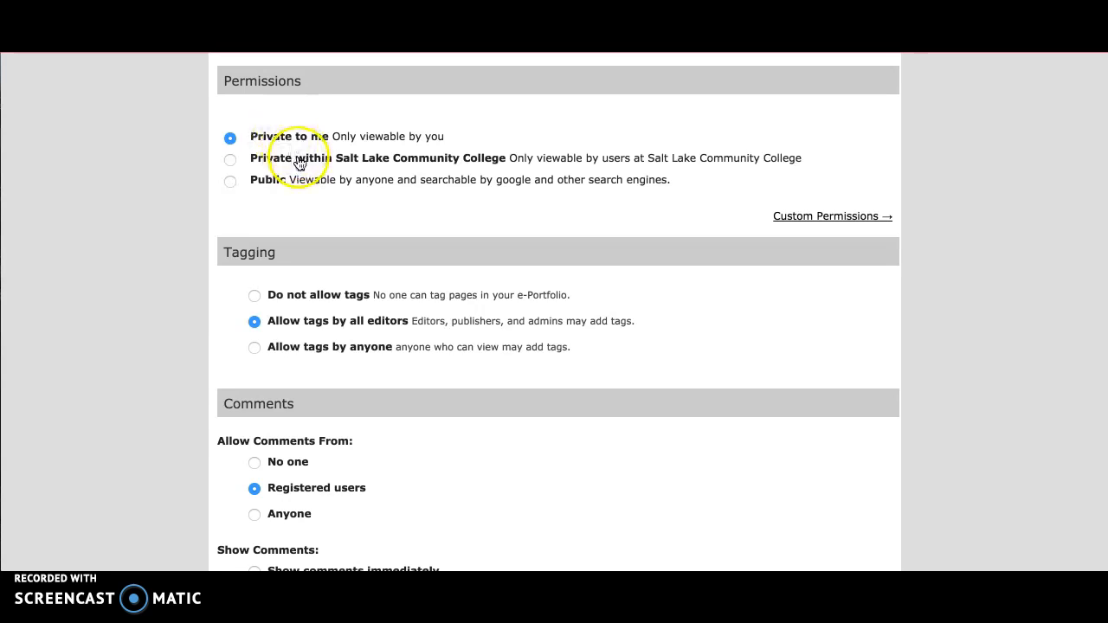
click(230, 159)
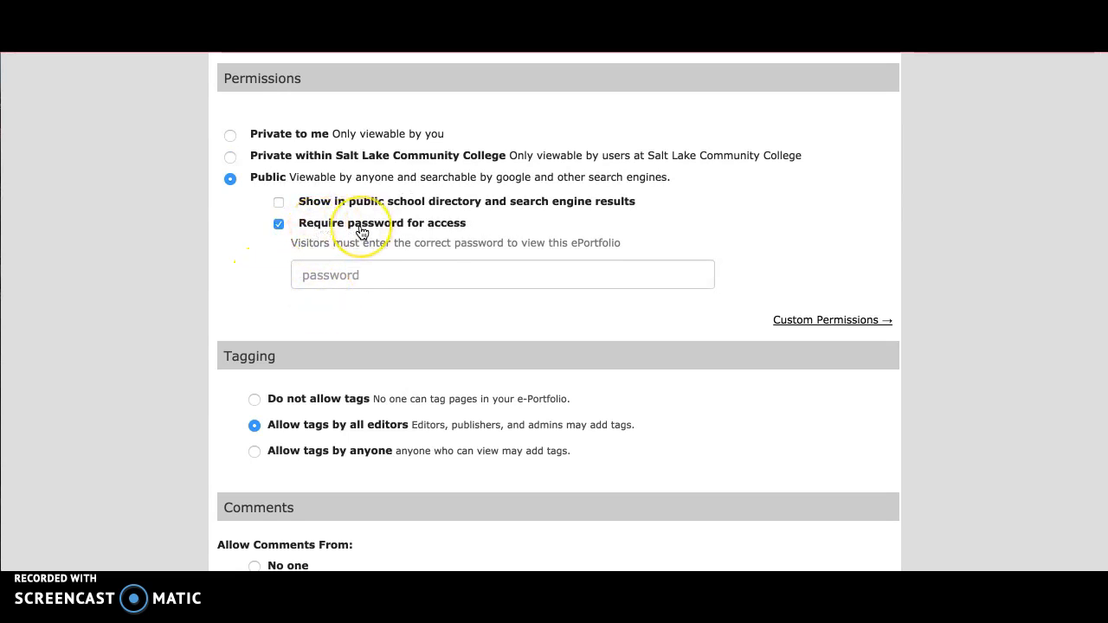
click(230, 135)
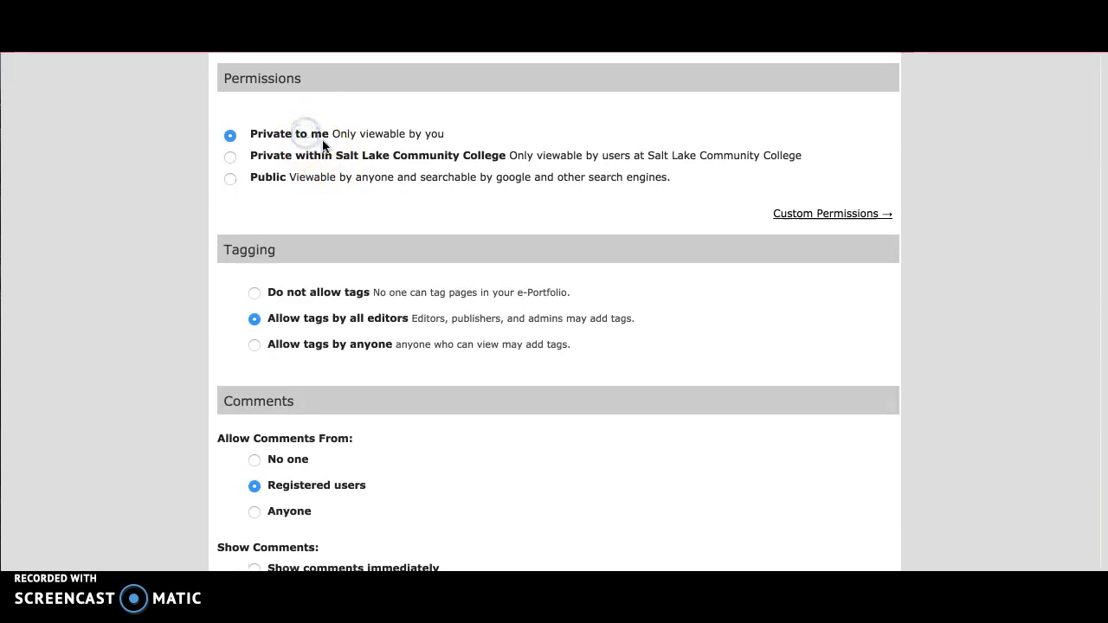
mouse_move(415, 167)
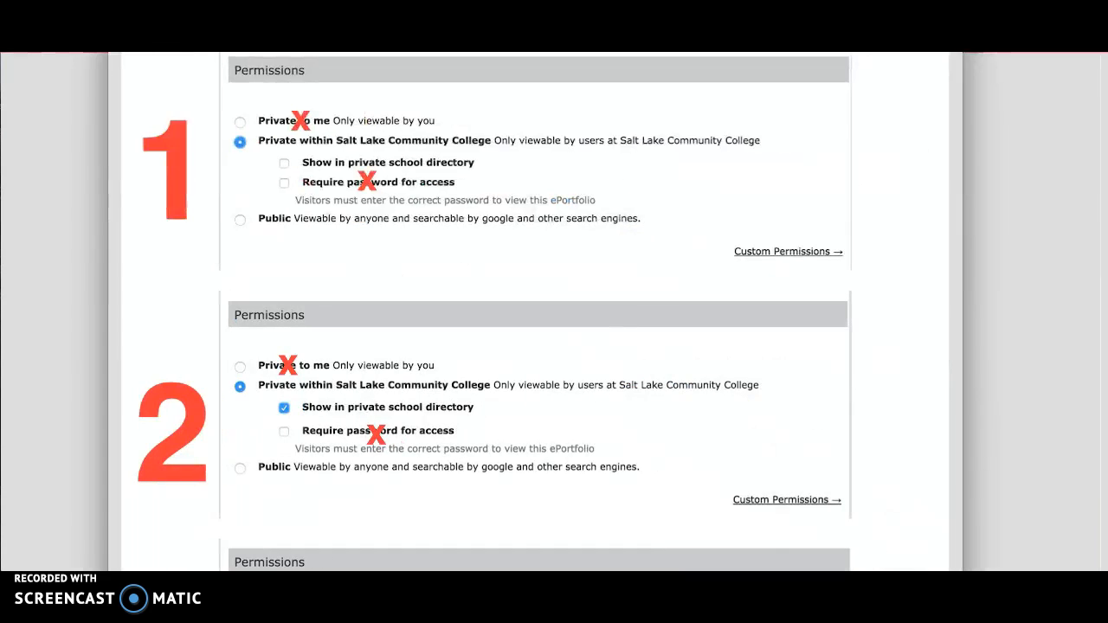
mouse_move(219, 204)
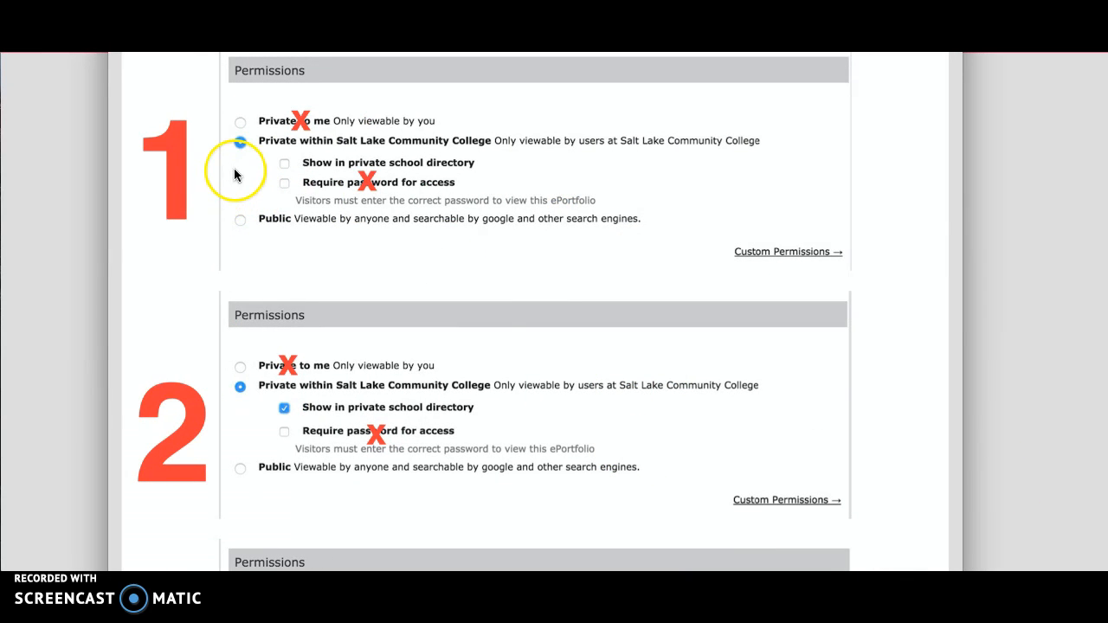
mouse_move(240, 169)
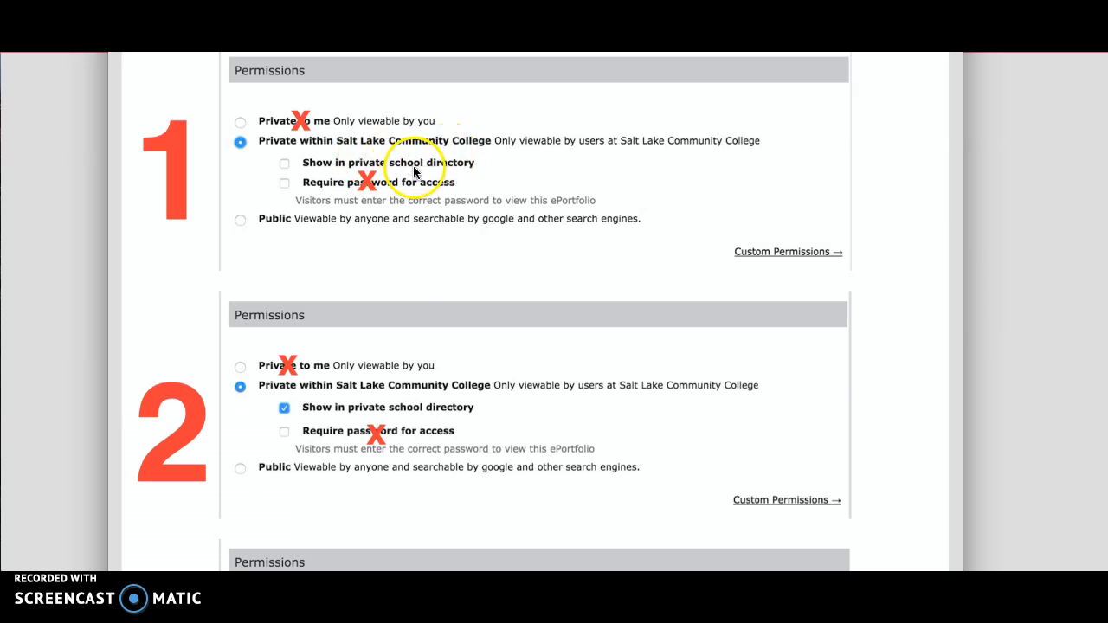
scroll(down, 3)
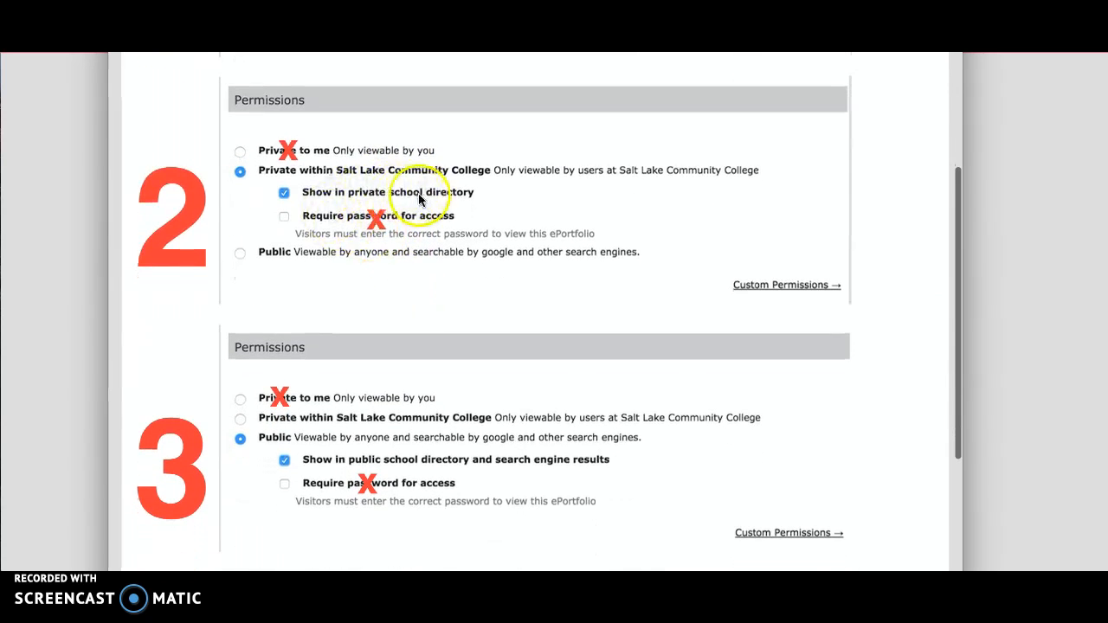
mouse_move(442, 197)
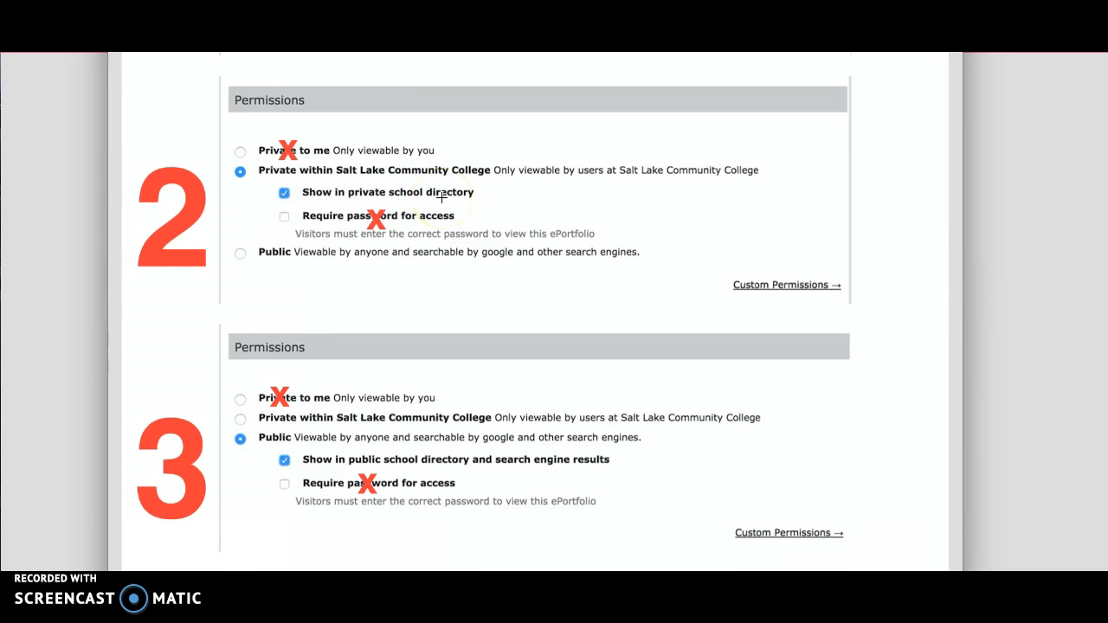
scroll(down, 3)
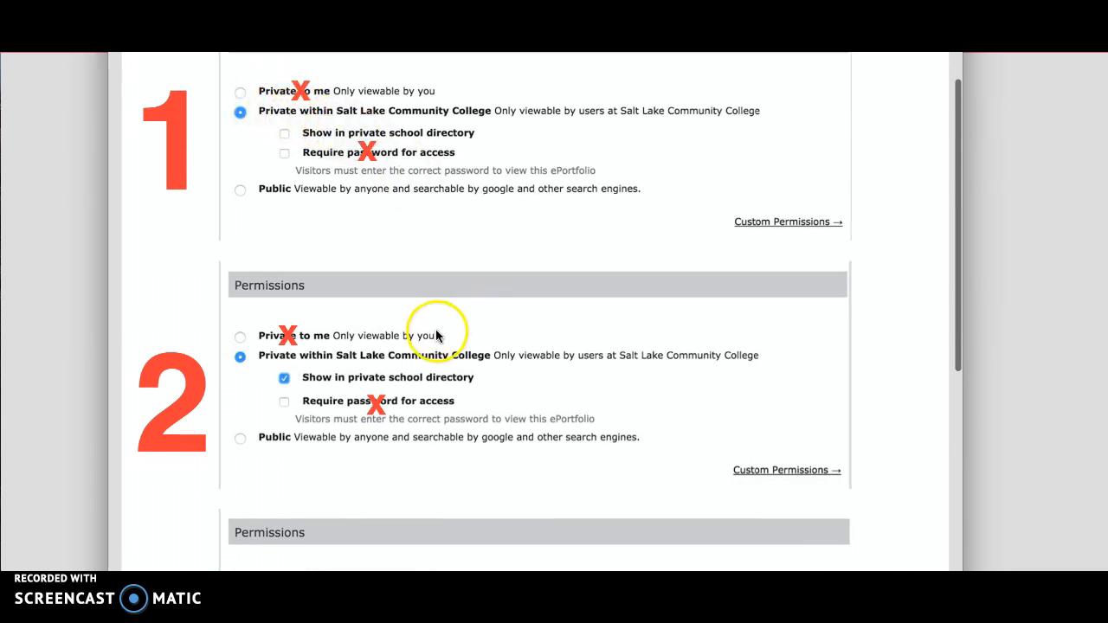
scroll(down, 3)
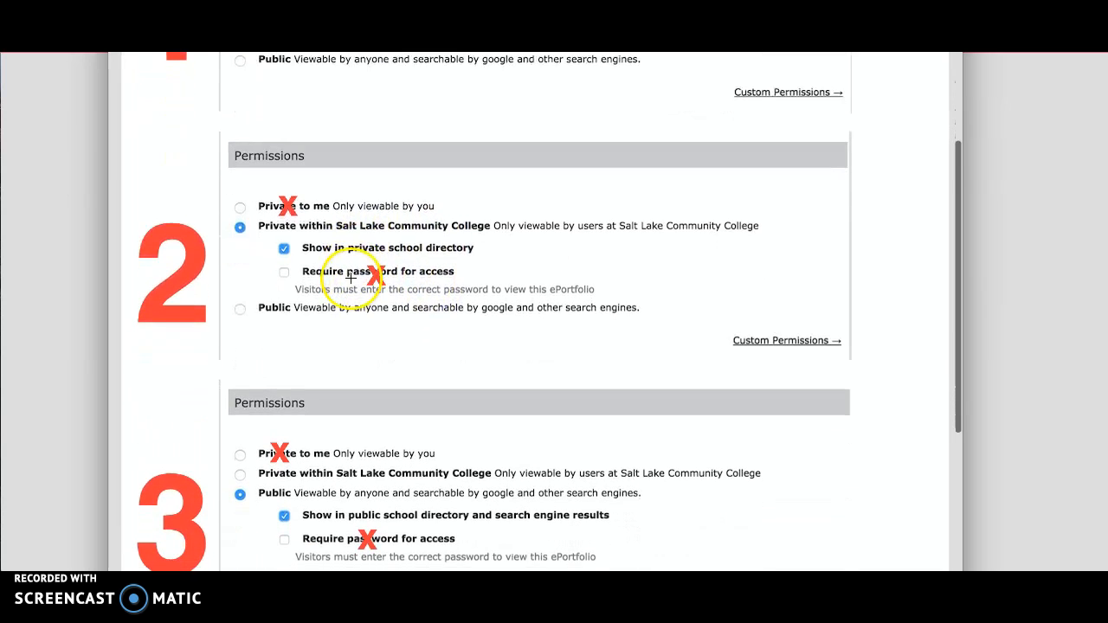
scroll(down, 3)
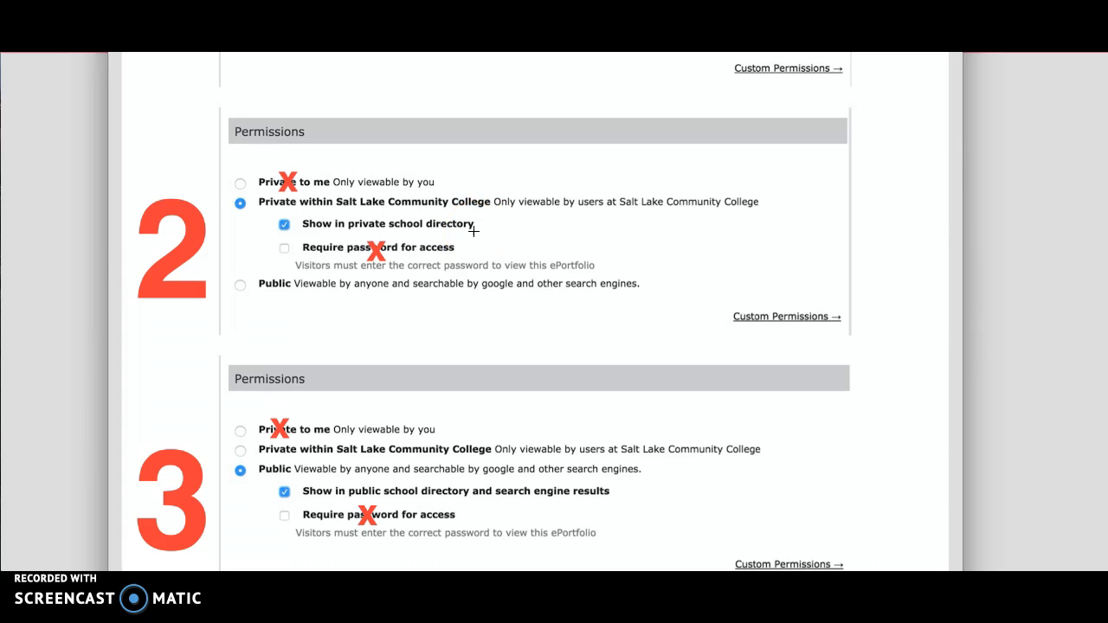
mouse_move(340, 230)
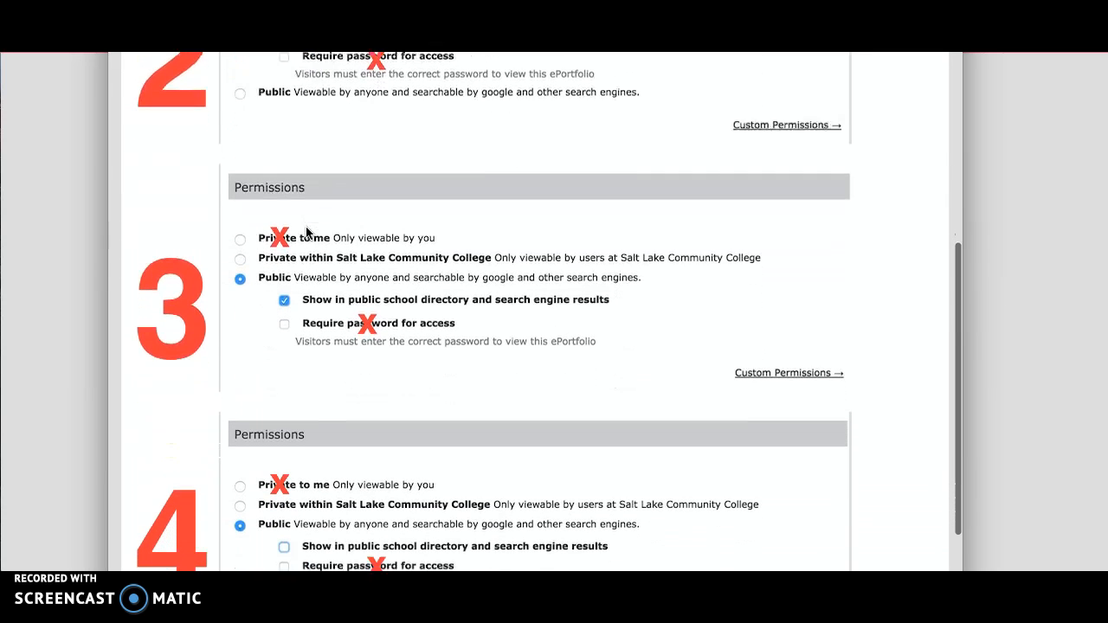
scroll(down, 3)
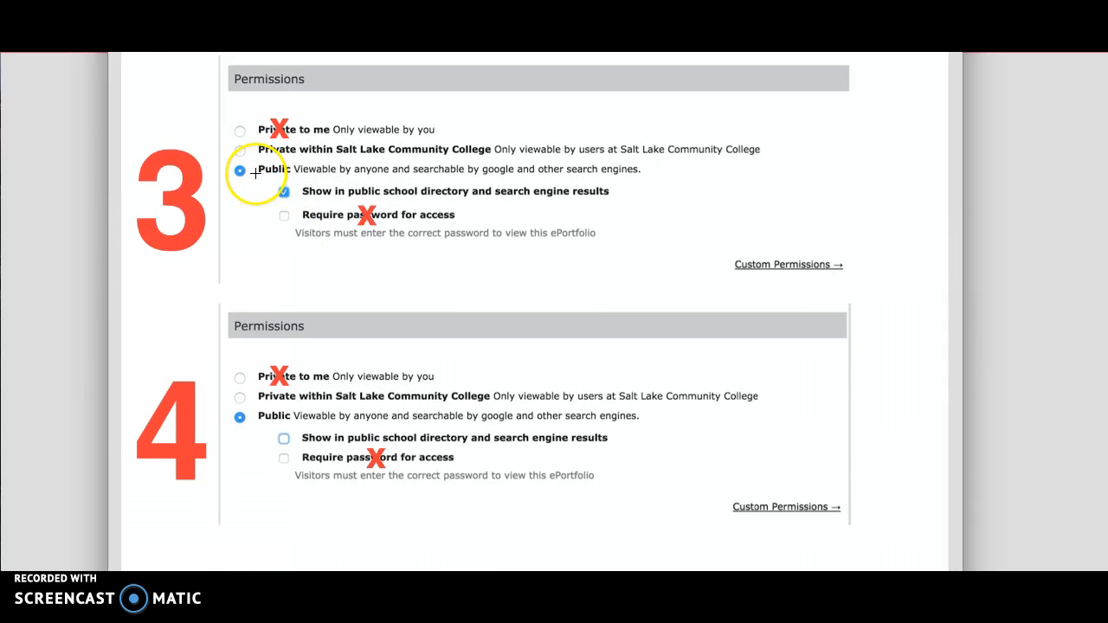
mouse_move(394, 201)
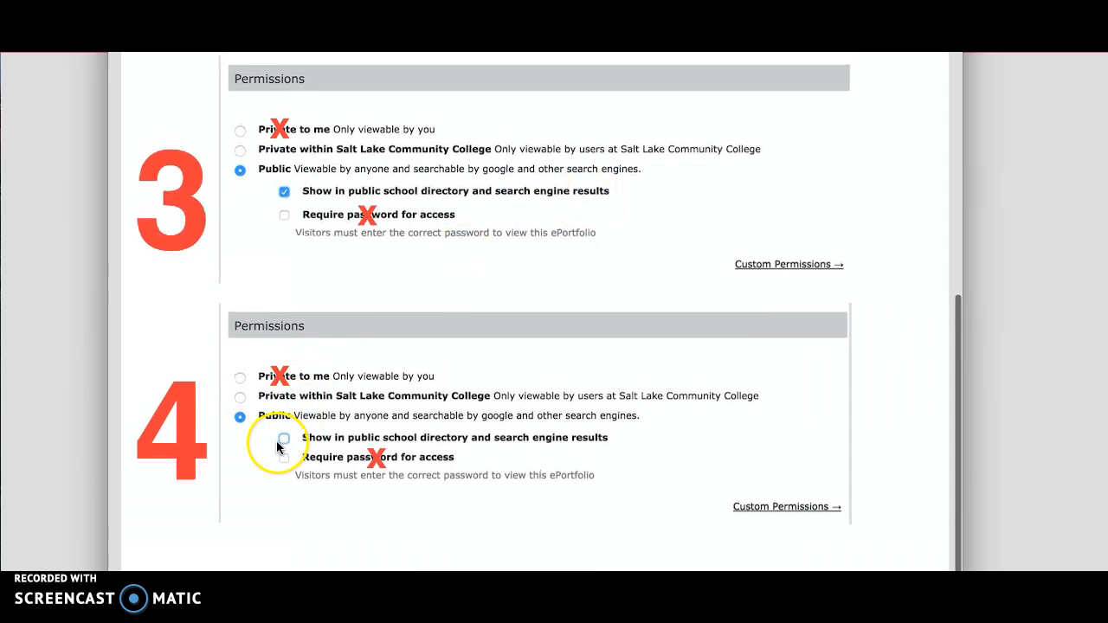
click(284, 438)
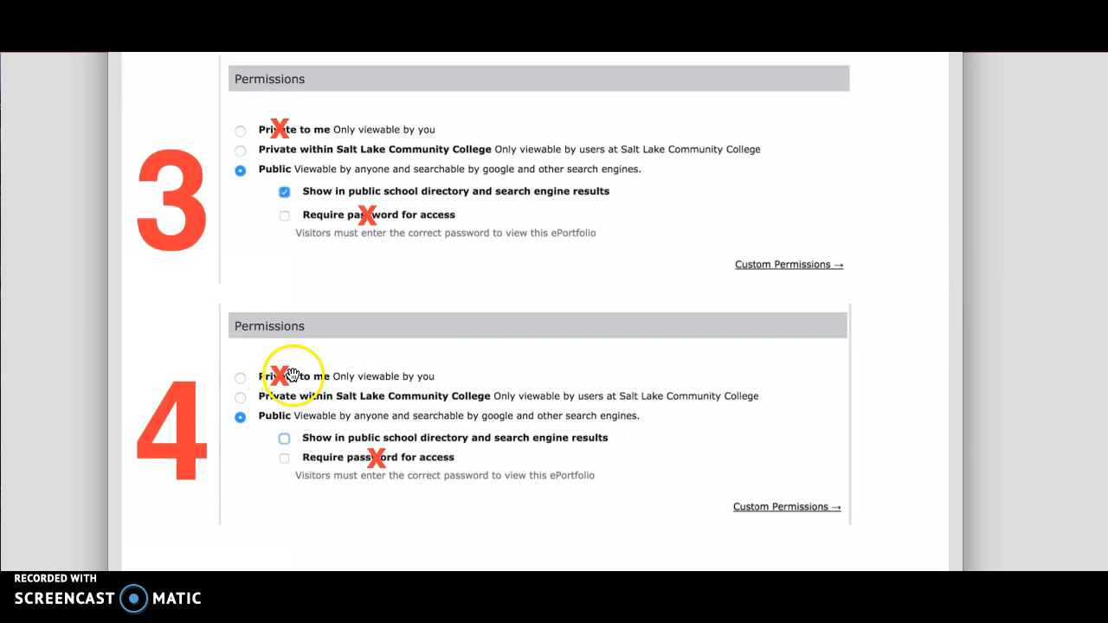
mouse_move(399, 324)
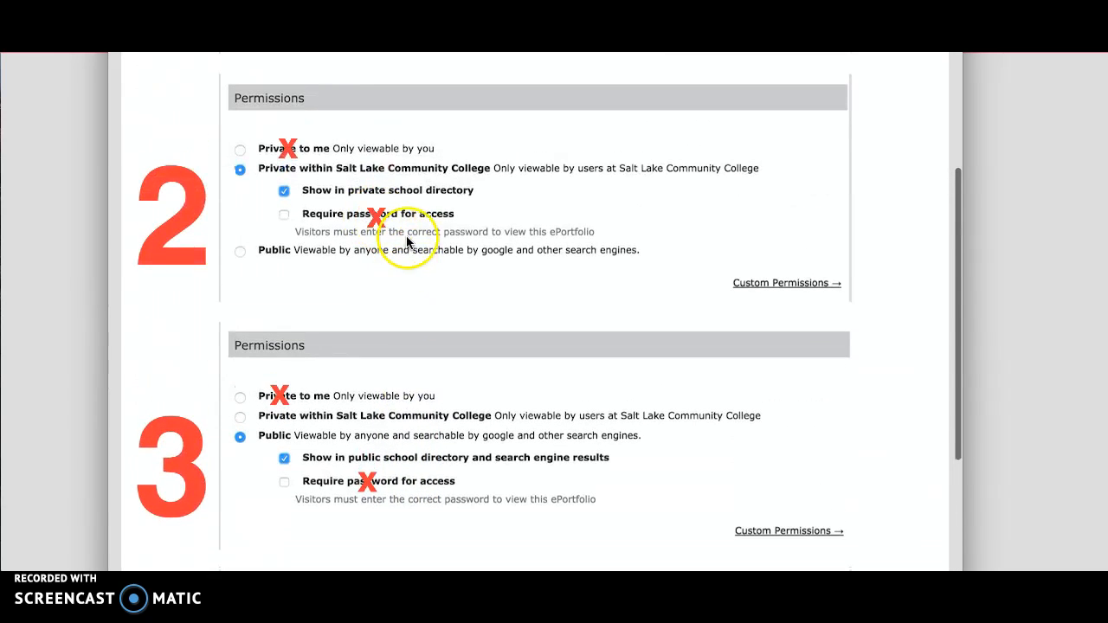
mouse_move(688, 409)
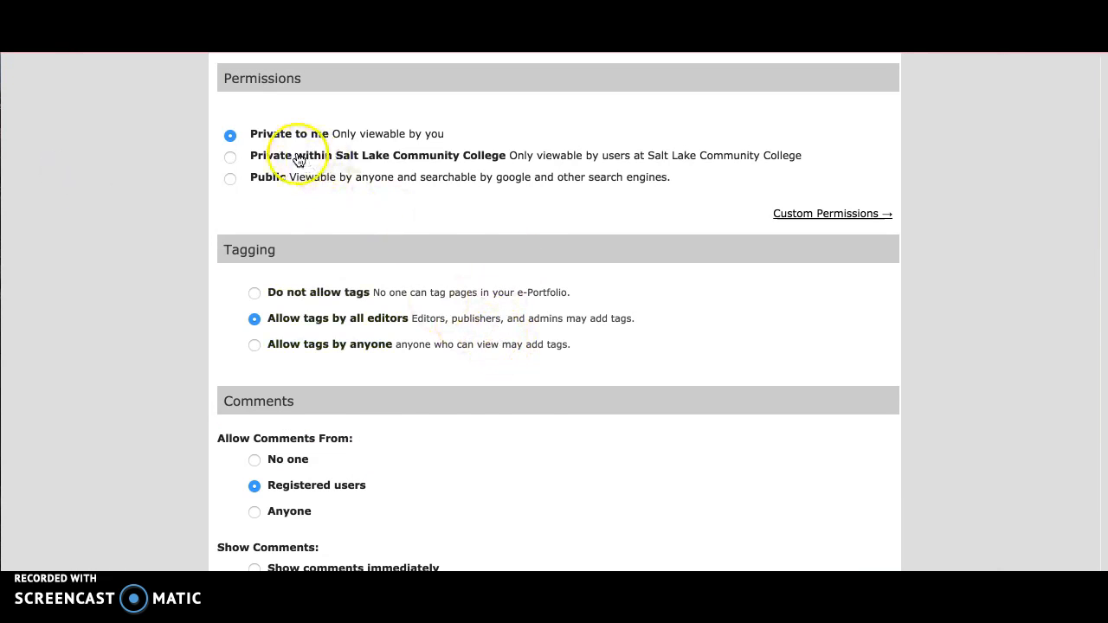
Set visibility to Private within Salt Lake Community College and save
click(230, 157)
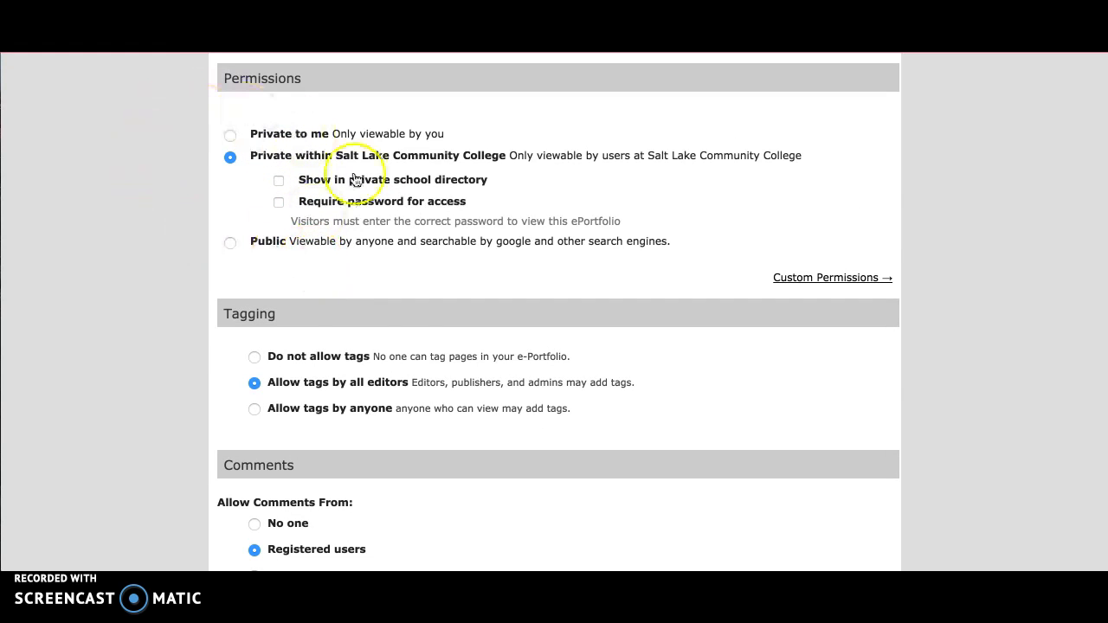
scroll(down, 3)
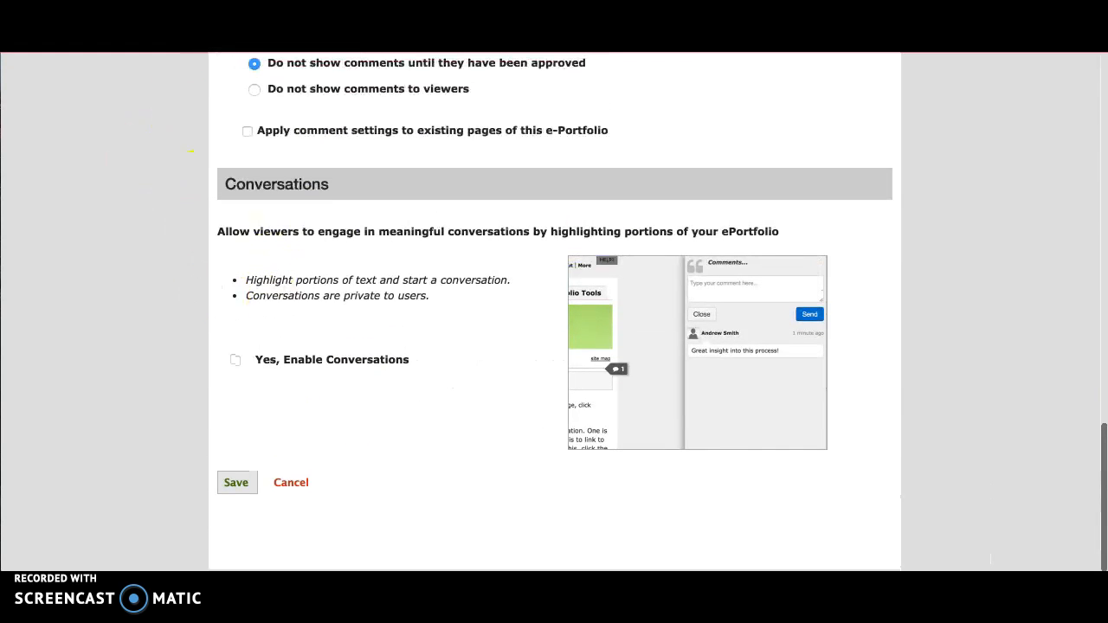
click(235, 482)
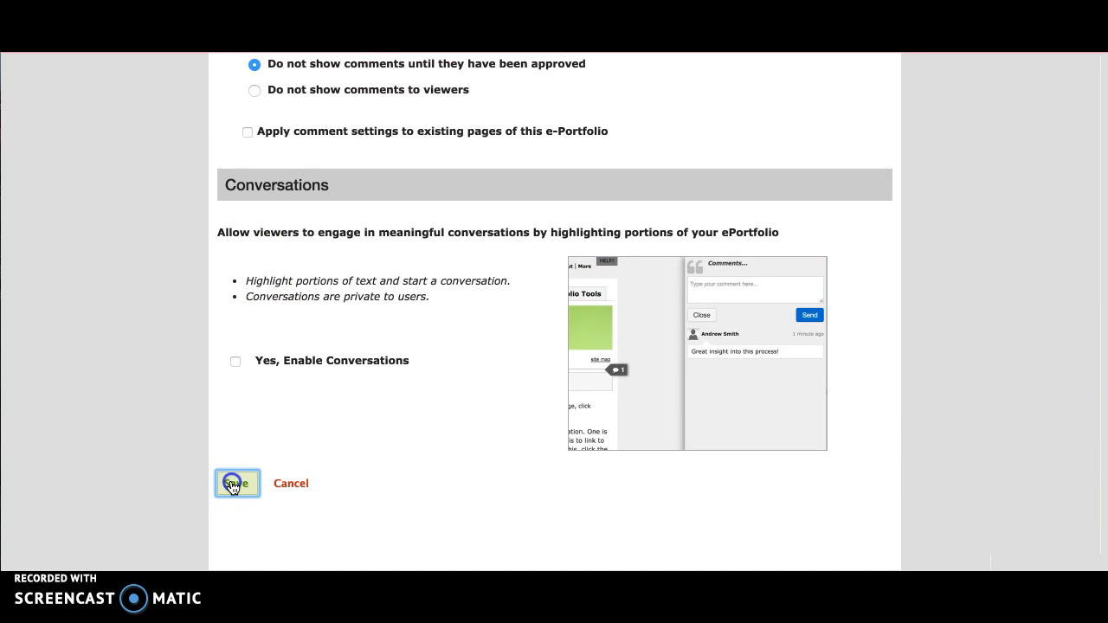
click(236, 483)
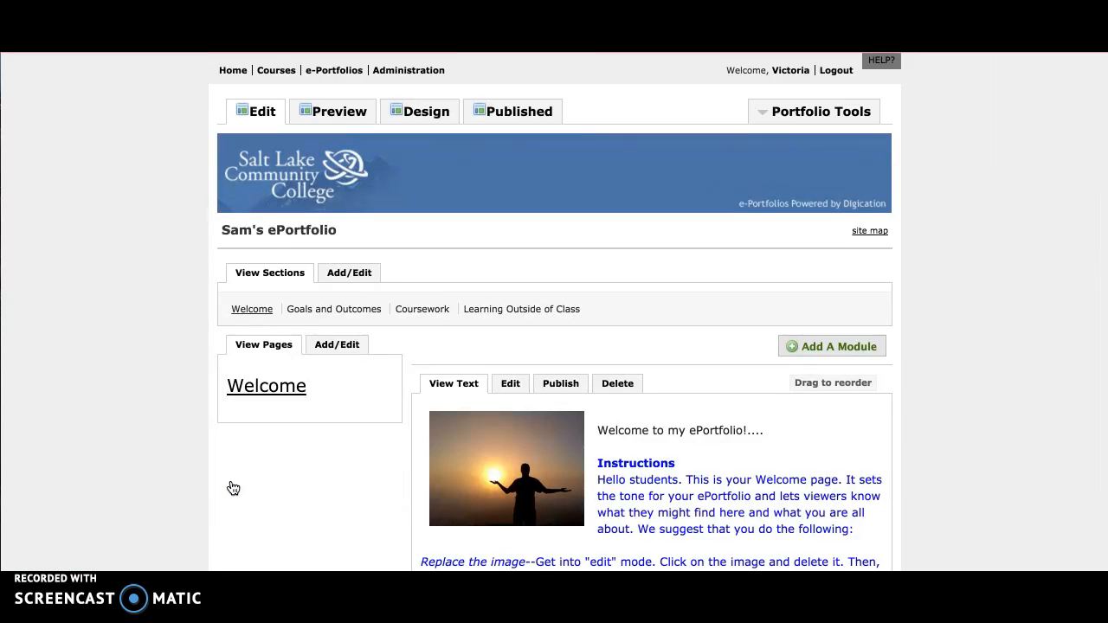
scroll(down, 3)
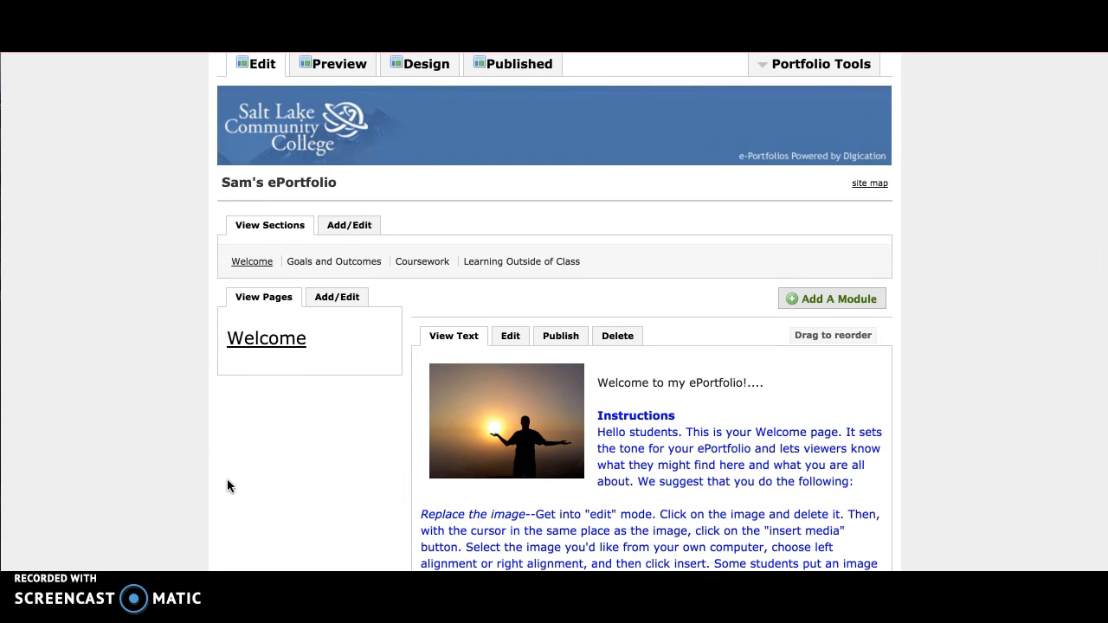